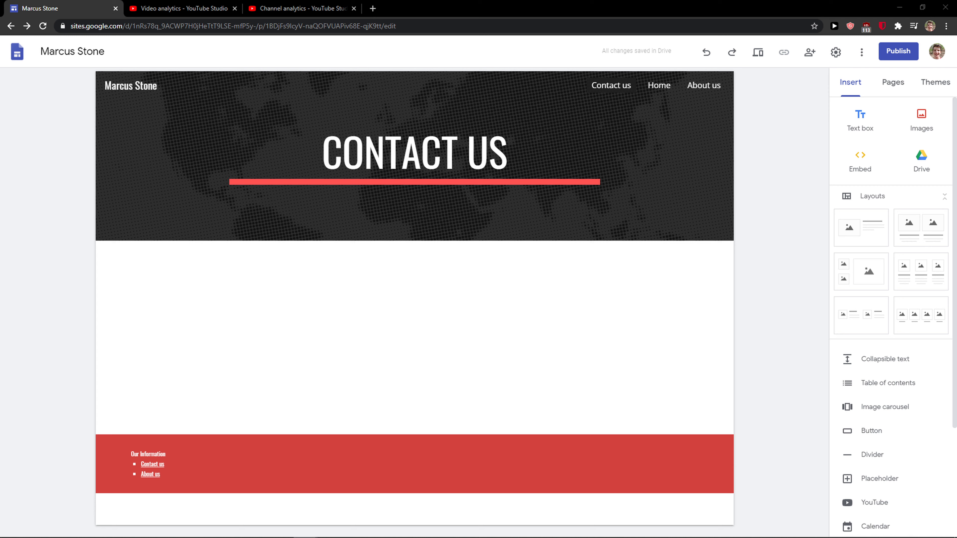
{"action": "mouse_move", "coordinate": [240, 303]}
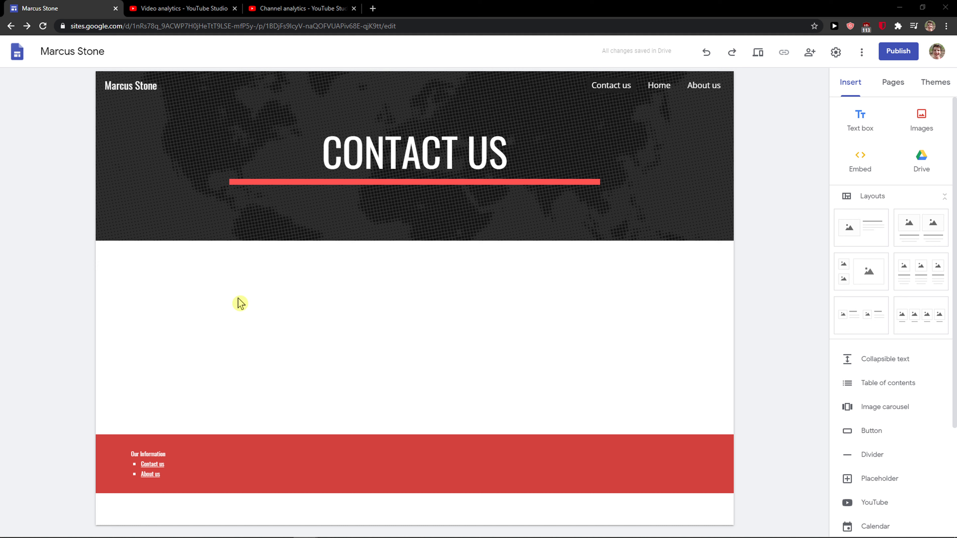
{"action": "mouse_move", "coordinate": [580, 336]}
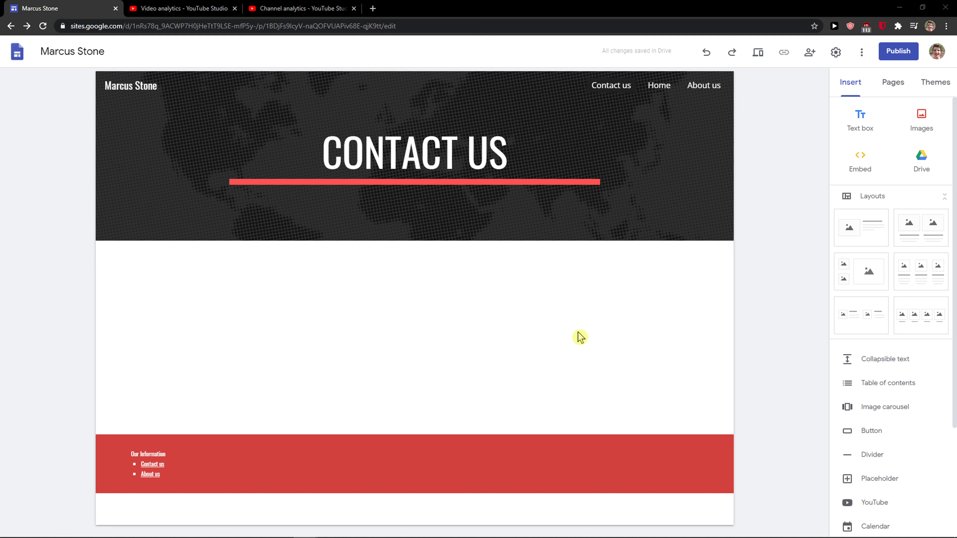
{"action": "mouse_move", "coordinate": [801, 309]}
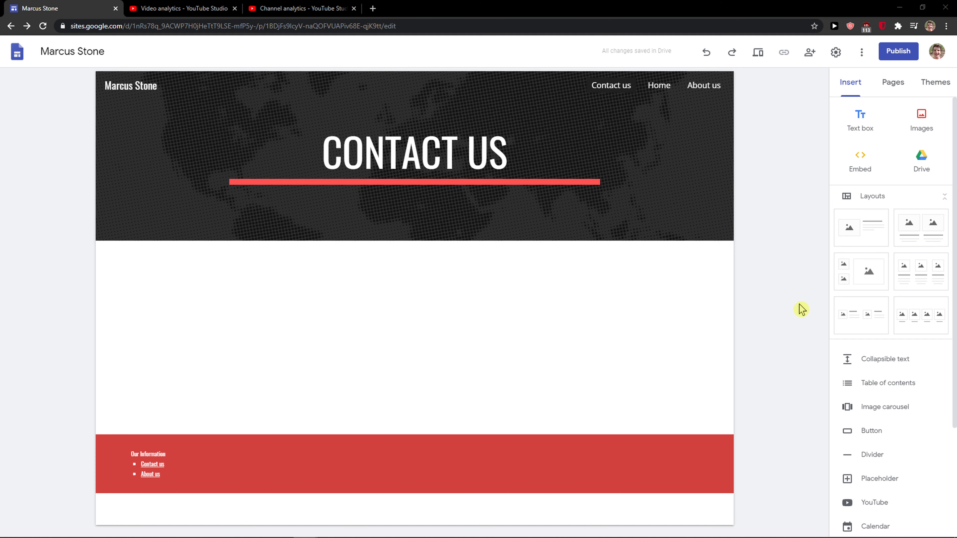
{"action": "mouse_move", "coordinate": [835, 51]}
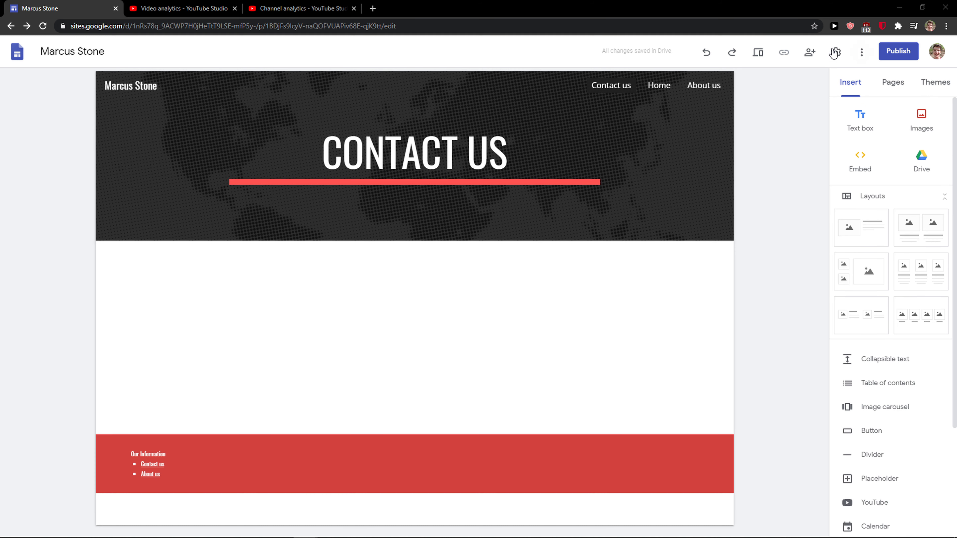
{"action": "mouse_move", "coordinate": [886, 391]}
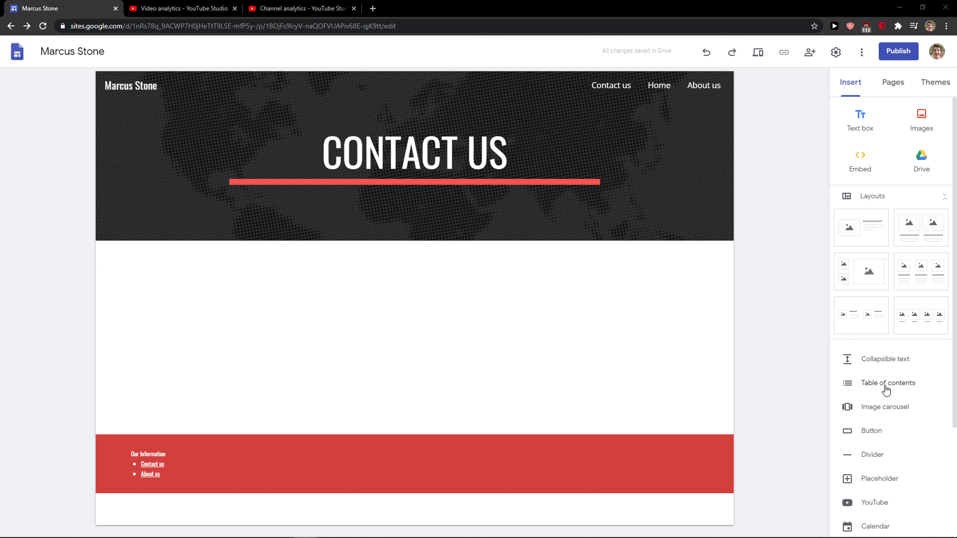
Step: Insert a table of contents block into the Contact Us page
{"action": "left_click", "coordinate": [888, 383]}
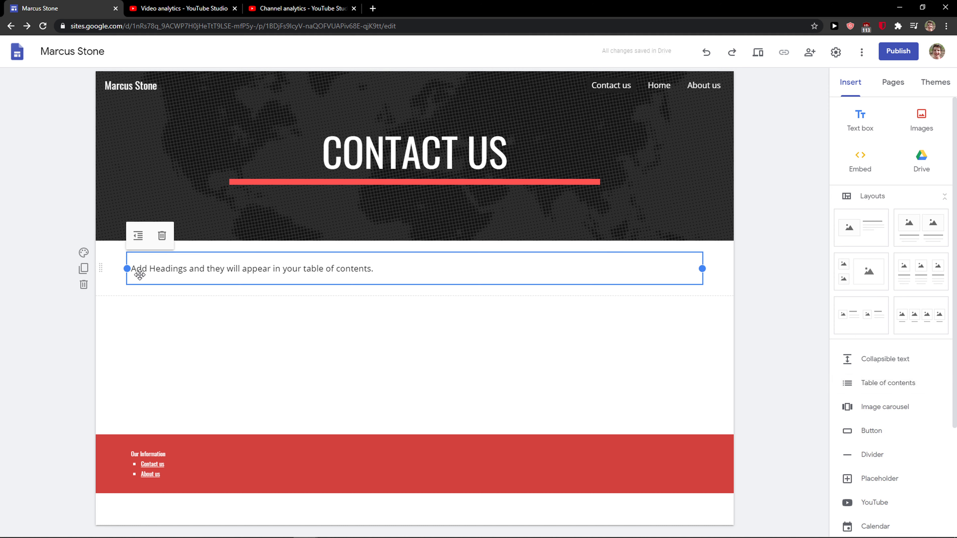
{"action": "mouse_move", "coordinate": [340, 320]}
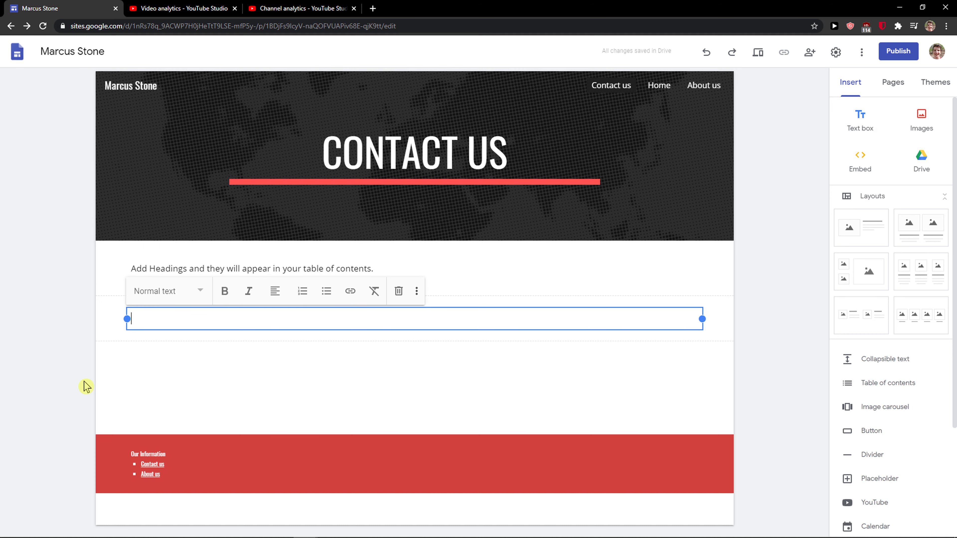
Step: Make the text box below the table of contents a heading reading 'HEADING N.1'
{"action": "left_click", "coordinate": [164, 291]}
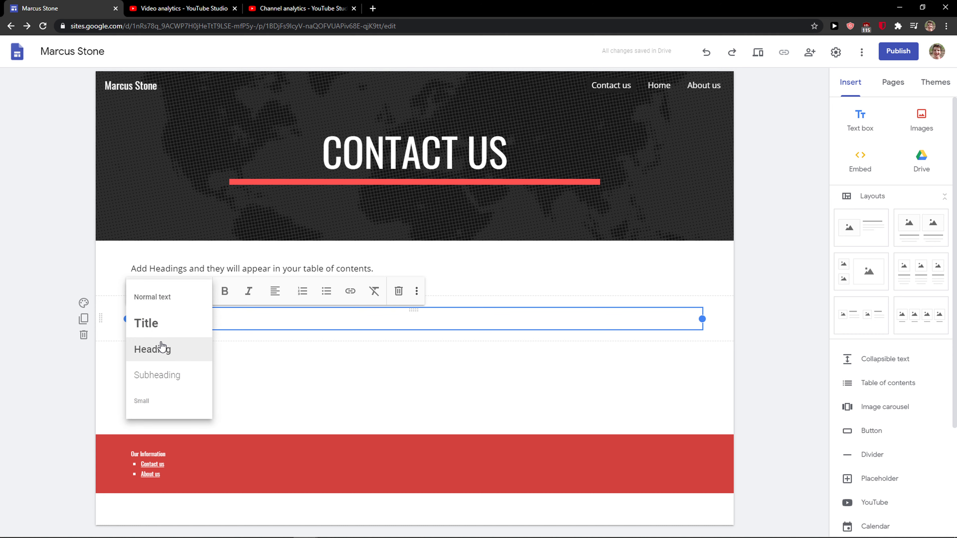
{"action": "left_click", "coordinate": [152, 349]}
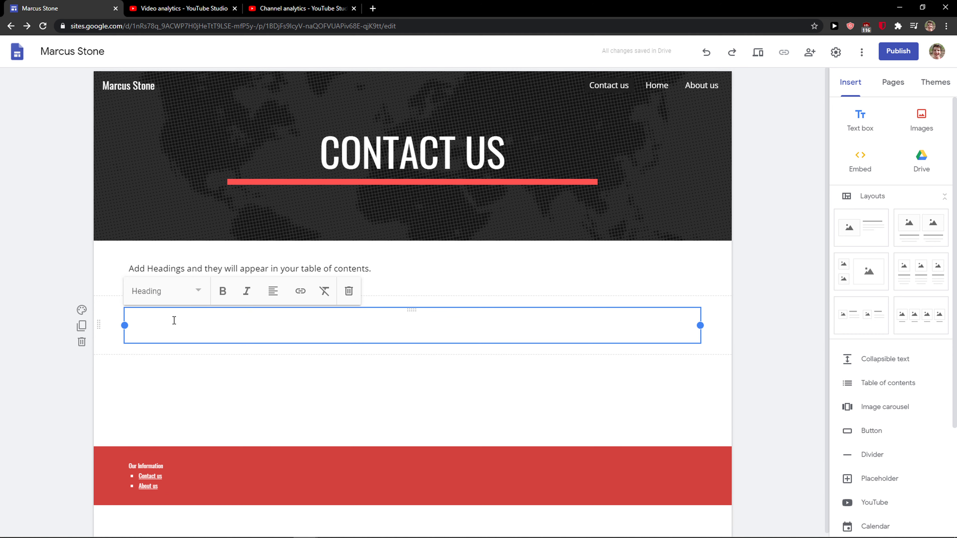
{"action": "type", "text": "JE"}
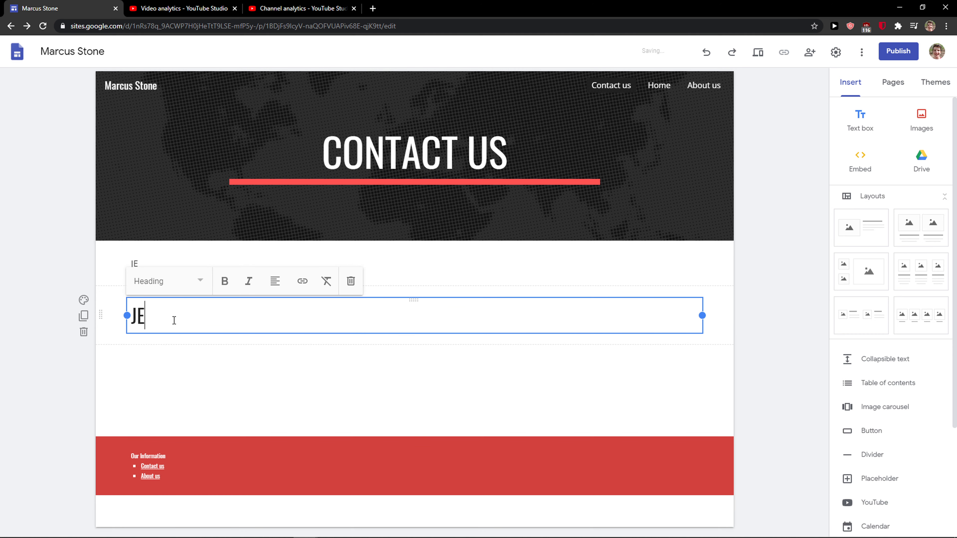
{"action": "type", "text": "HEADING N.1"}
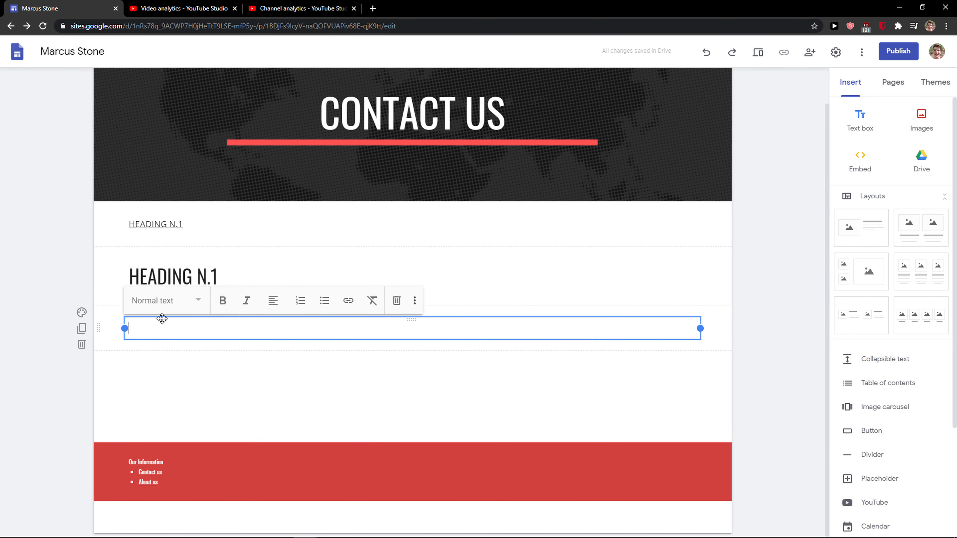
Step: Start a second heading-style text box and begin typing 'HEAD'
{"action": "left_click", "coordinate": [165, 300]}
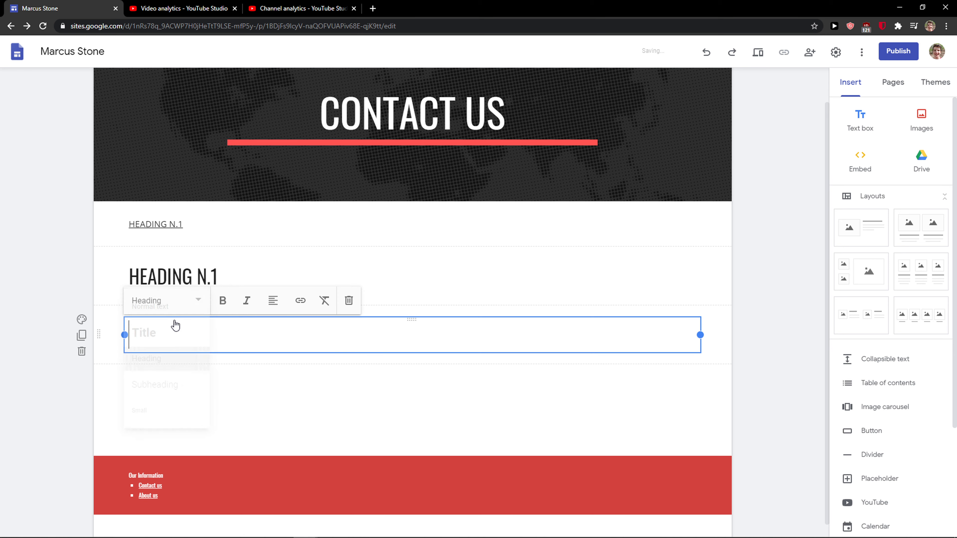
{"action": "type", "text": "HEAD"}
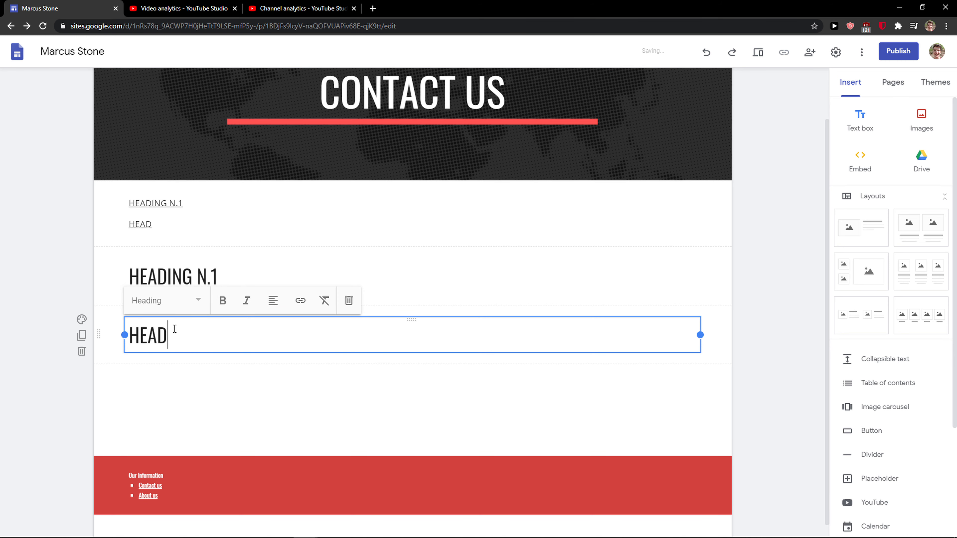